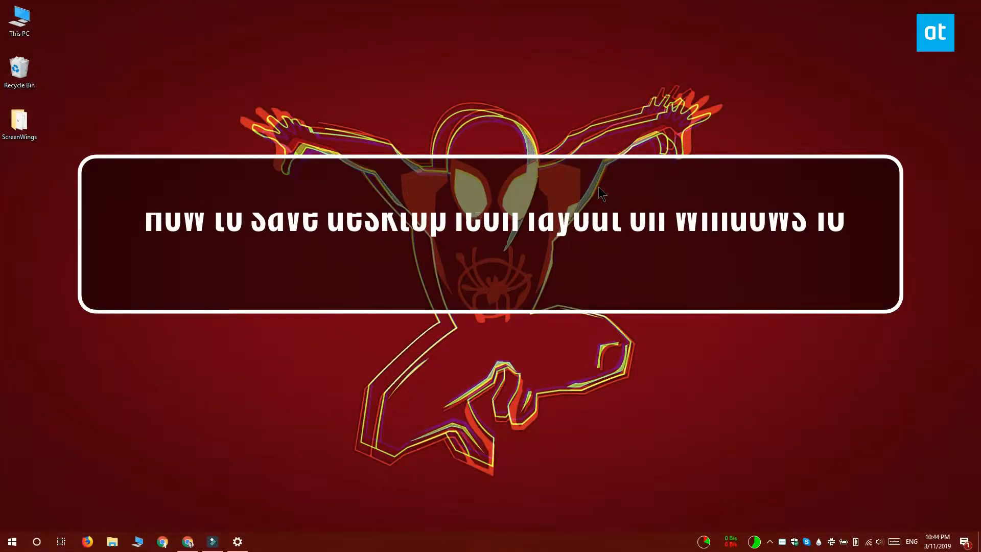
pyautogui.moveTo(390, 398)
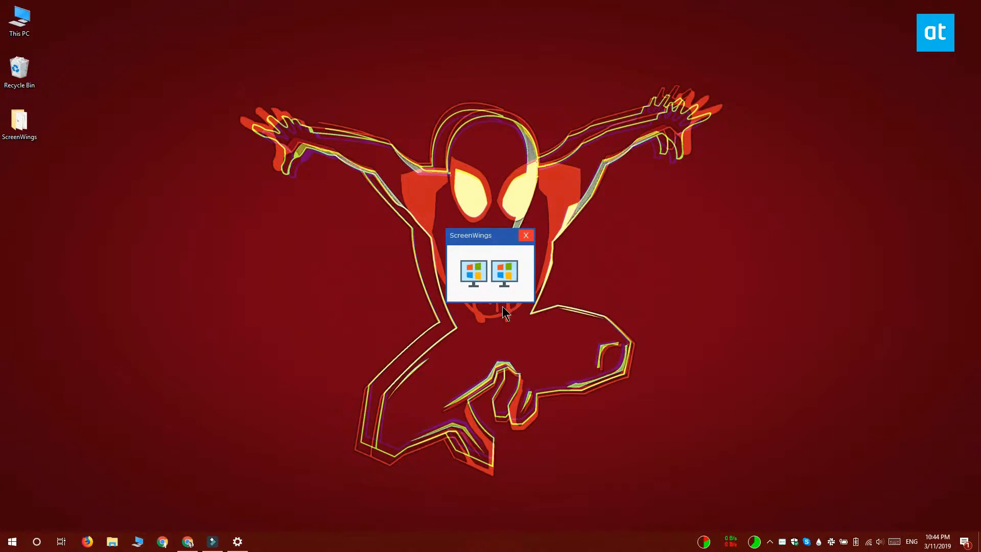
pyautogui.moveTo(396, 76)
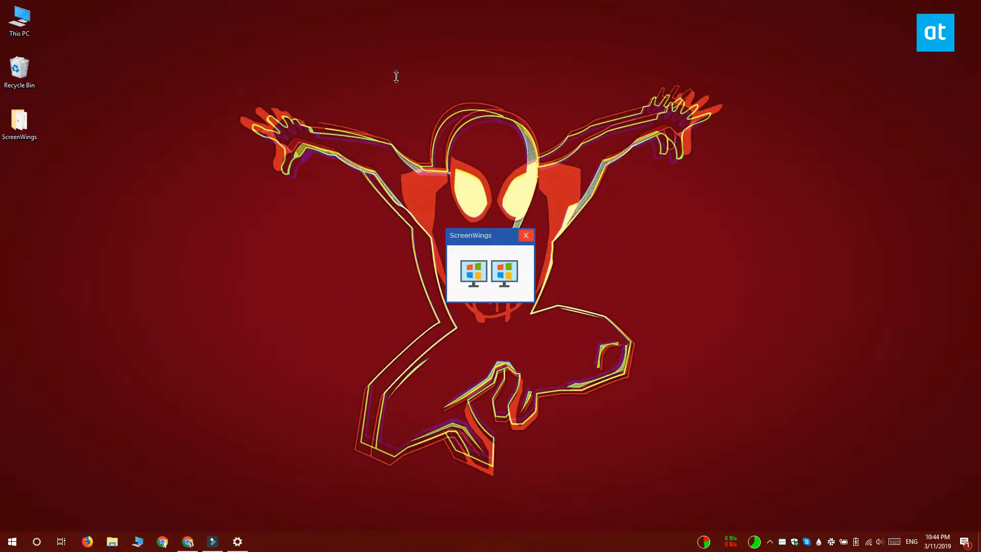
pyautogui.moveTo(620, 279)
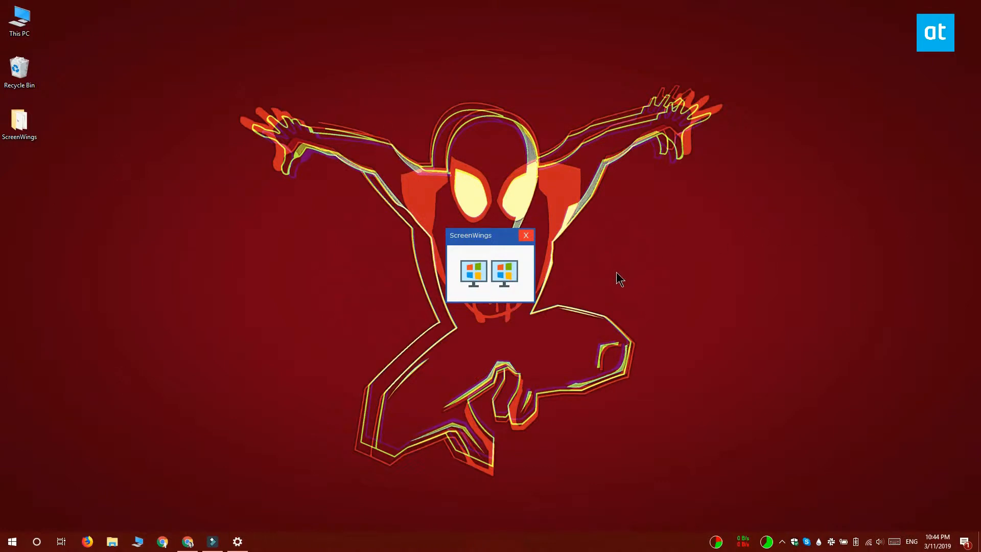
# Switch on the right-hand monitor icon in ScreenWings to black out the second display
pyautogui.click(504, 275)
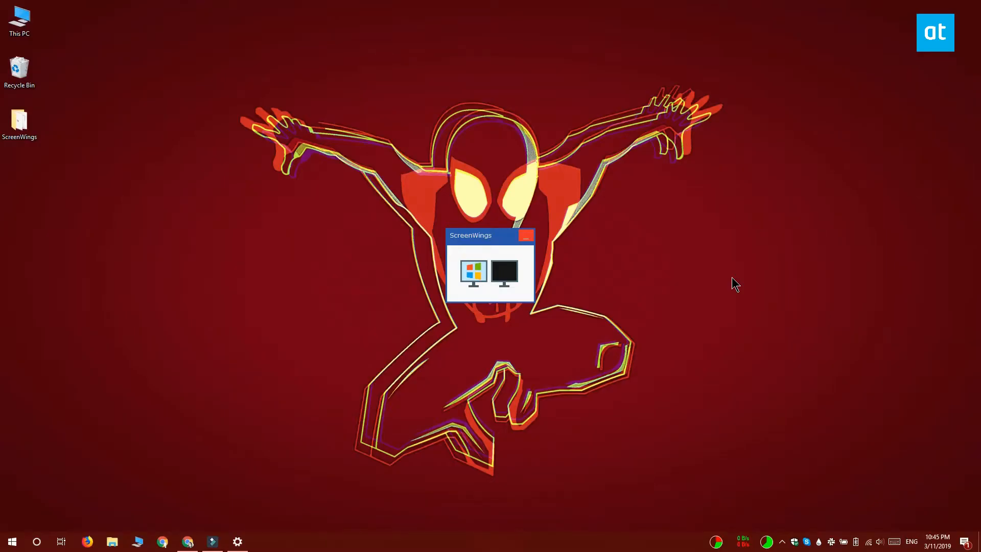
pyautogui.moveTo(504, 283)
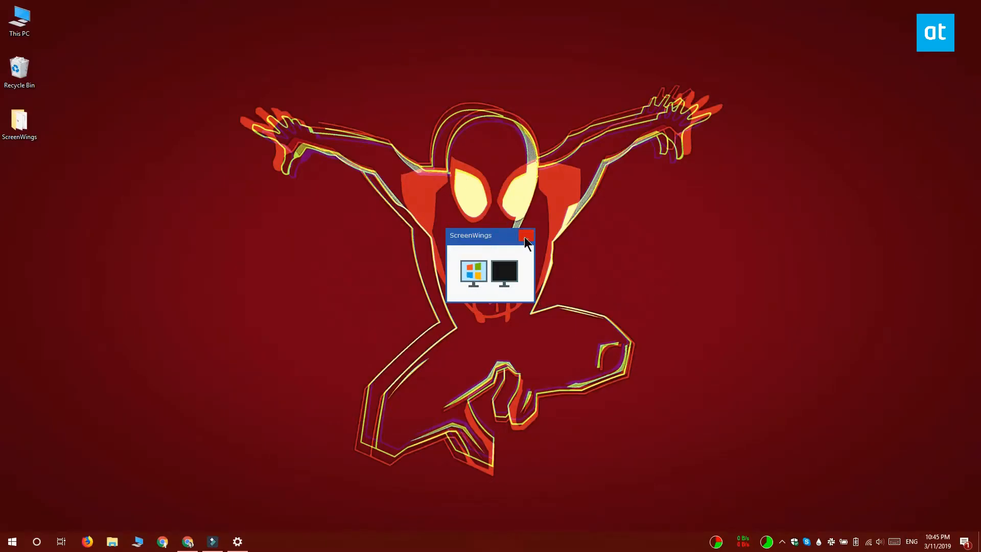
# Toggle the second-monitor icon off, hide the ScreenWings window, and launch File Explorer
pyautogui.click(504, 275)
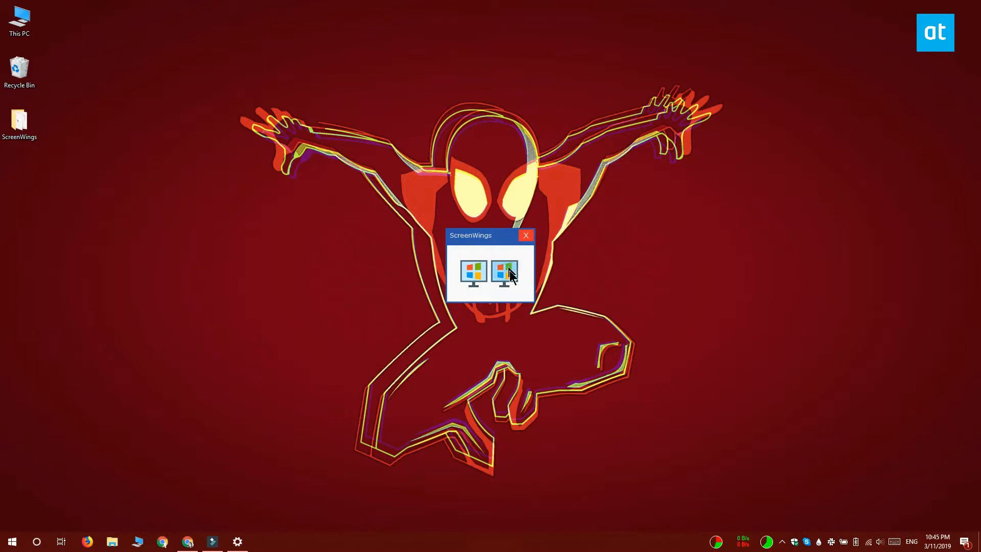
pyautogui.click(526, 235)
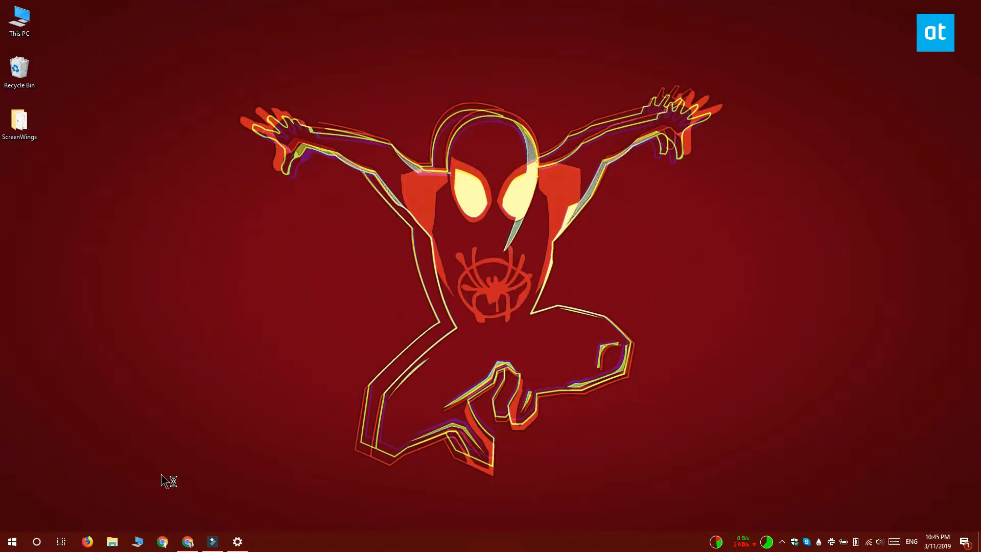
pyautogui.moveTo(626, 302)
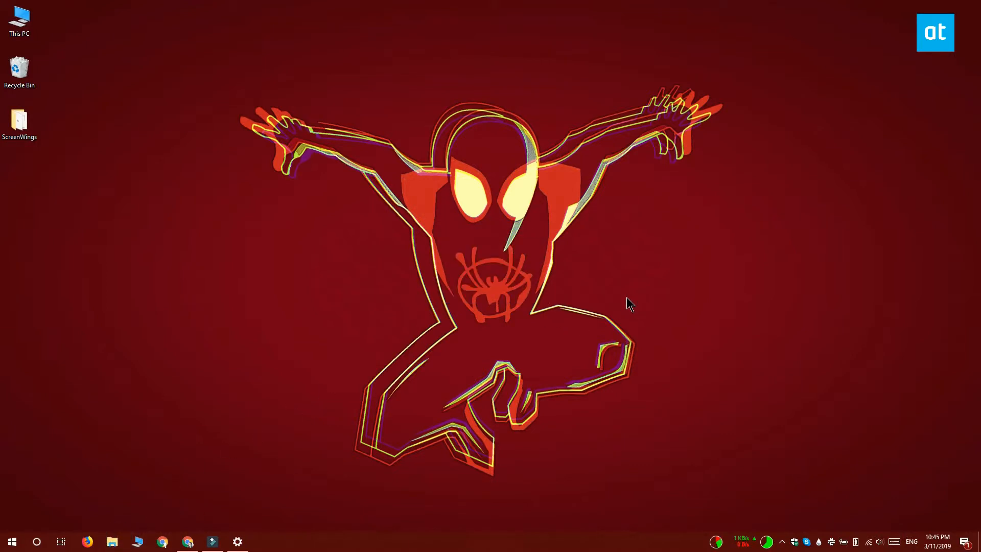
pyautogui.moveTo(630, 327)
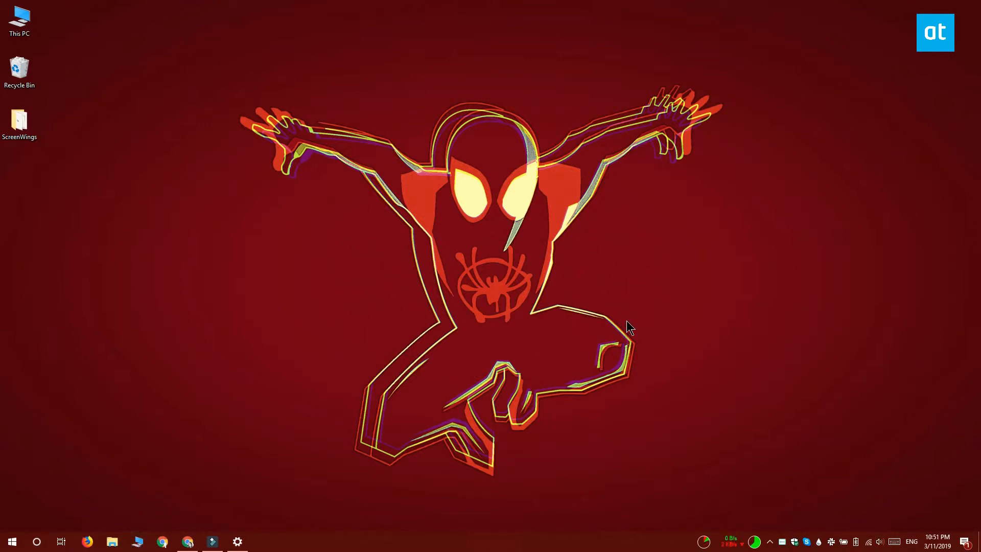
pyautogui.click(112, 541)
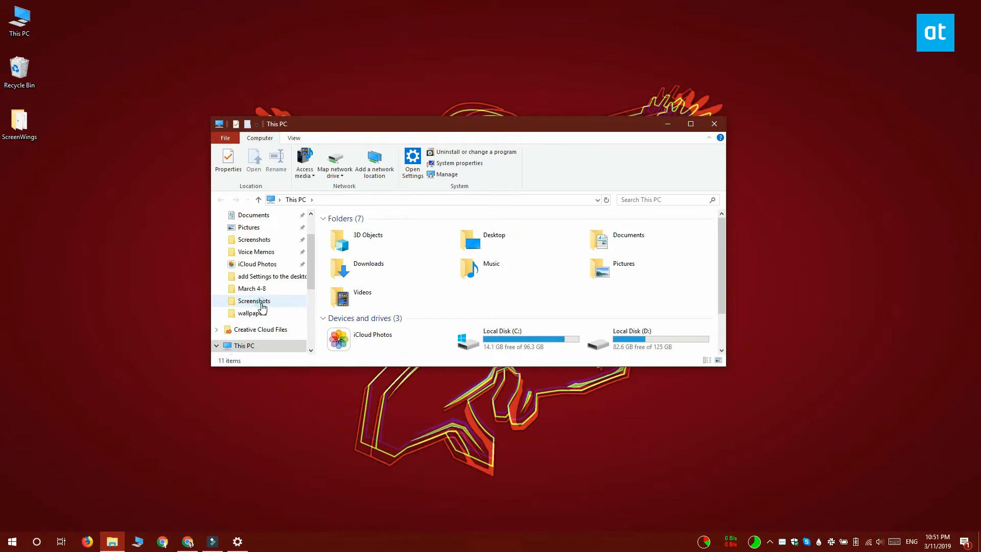
# Open Screenshot (1082).png from the Screenshots folder in IrfanView
pyautogui.doubleClick(253, 301)
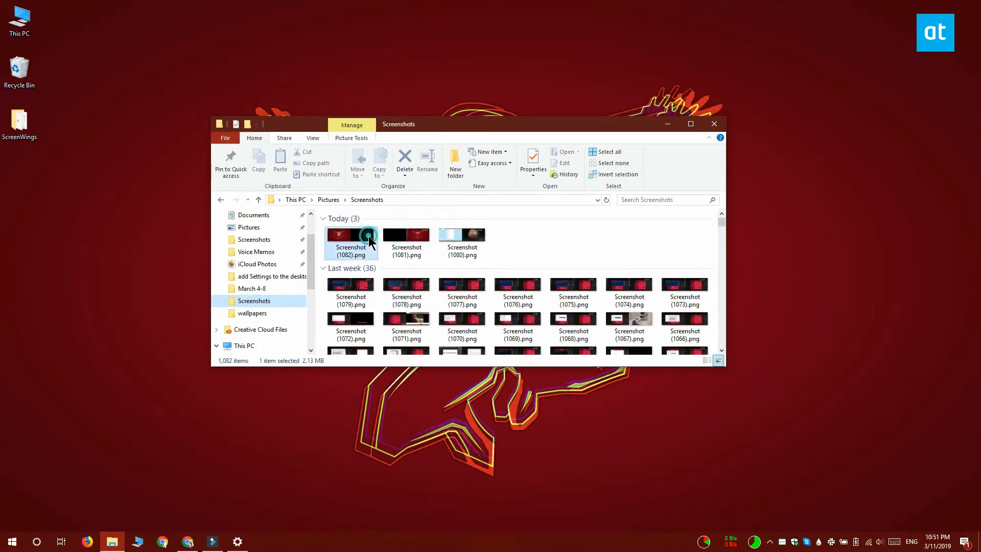
pyautogui.doubleClick(351, 235)
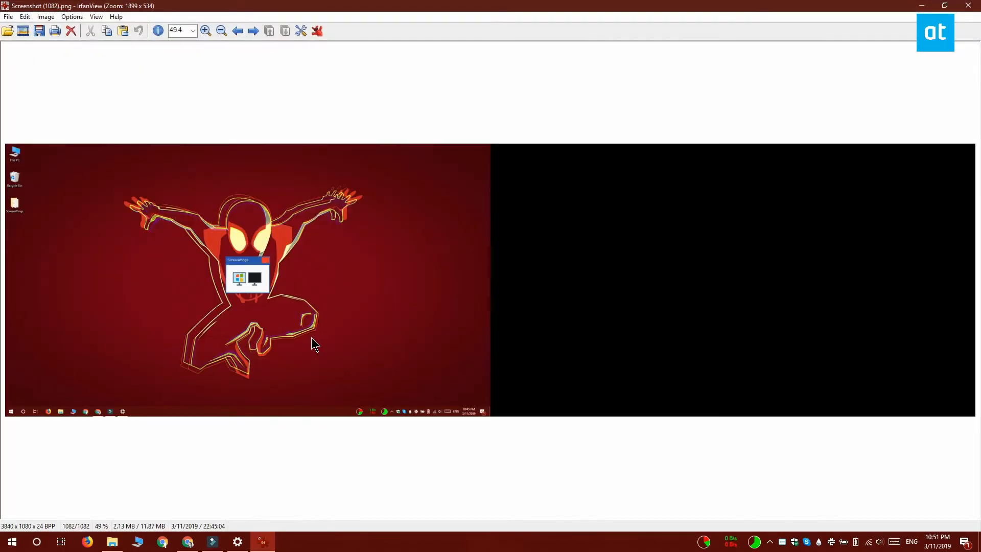